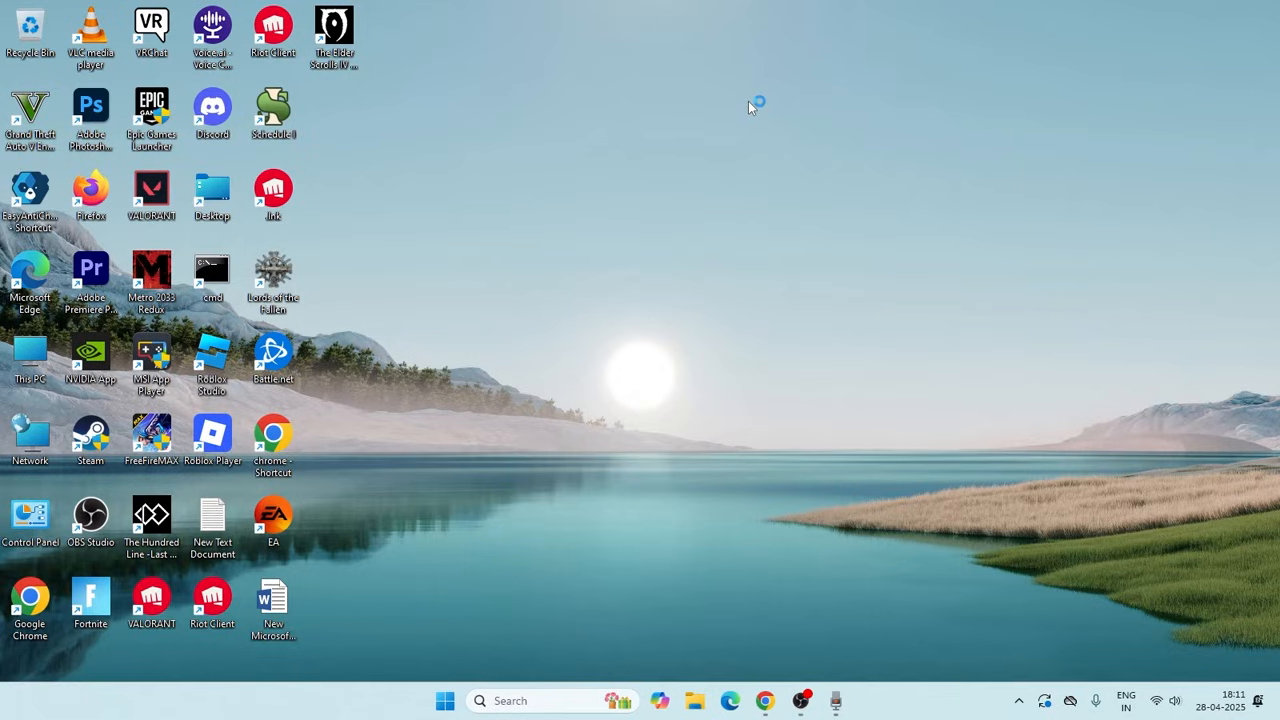
pyautogui.moveTo(752, 107)
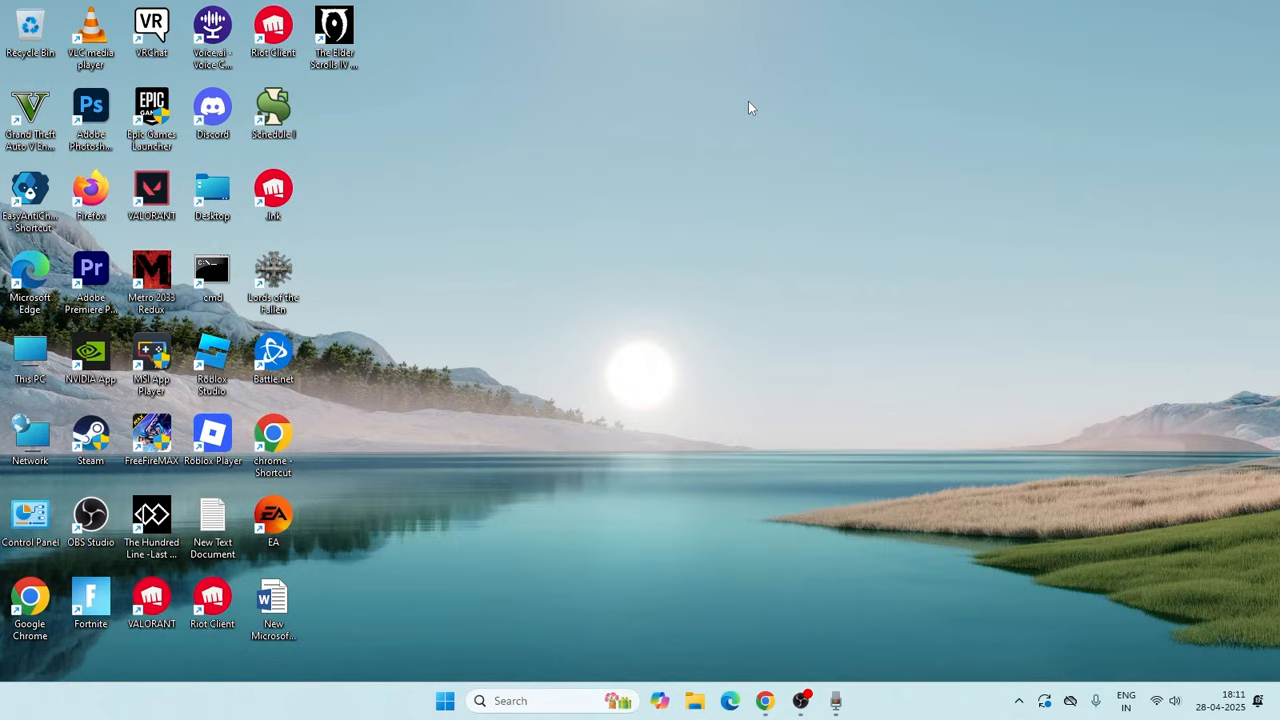
# Launch Steam from its desktop shortcut.
pyautogui.doubleClick(90, 434)
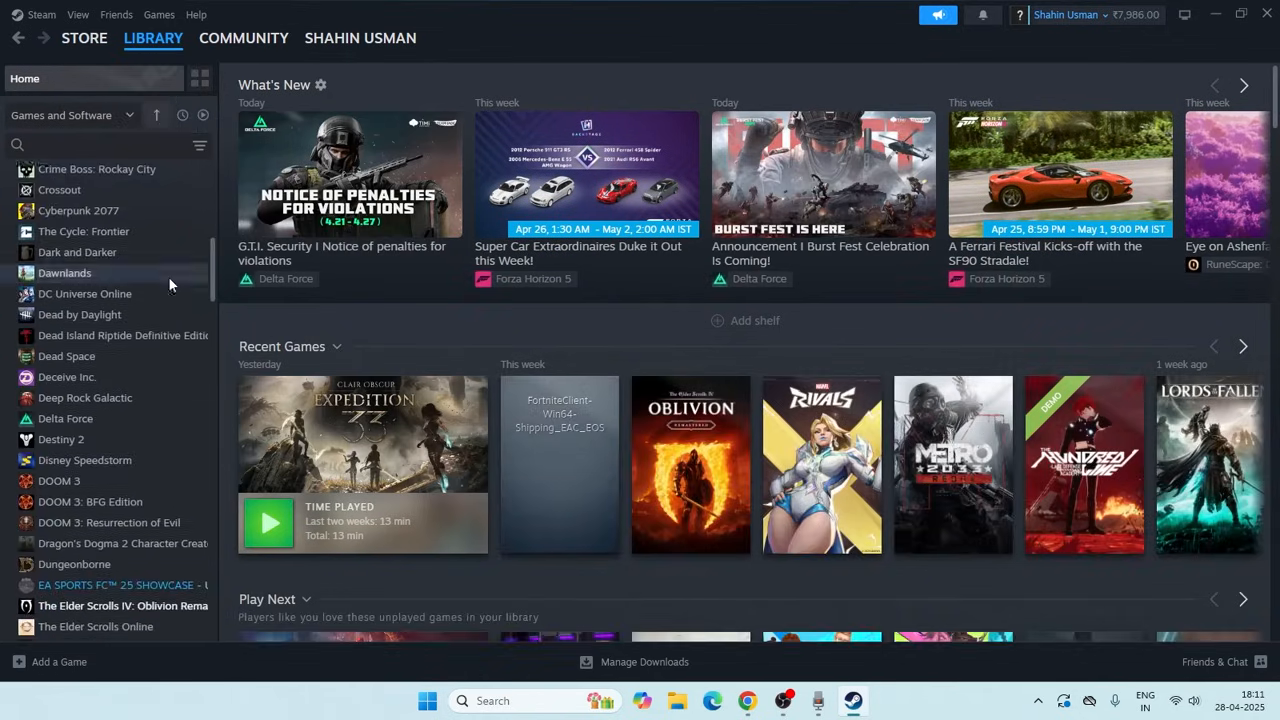
# Select Grand Theft Auto V Enhanced in the library and cancel the stray Hi-Fi RUSH install prompt.
pyautogui.scroll(-3)
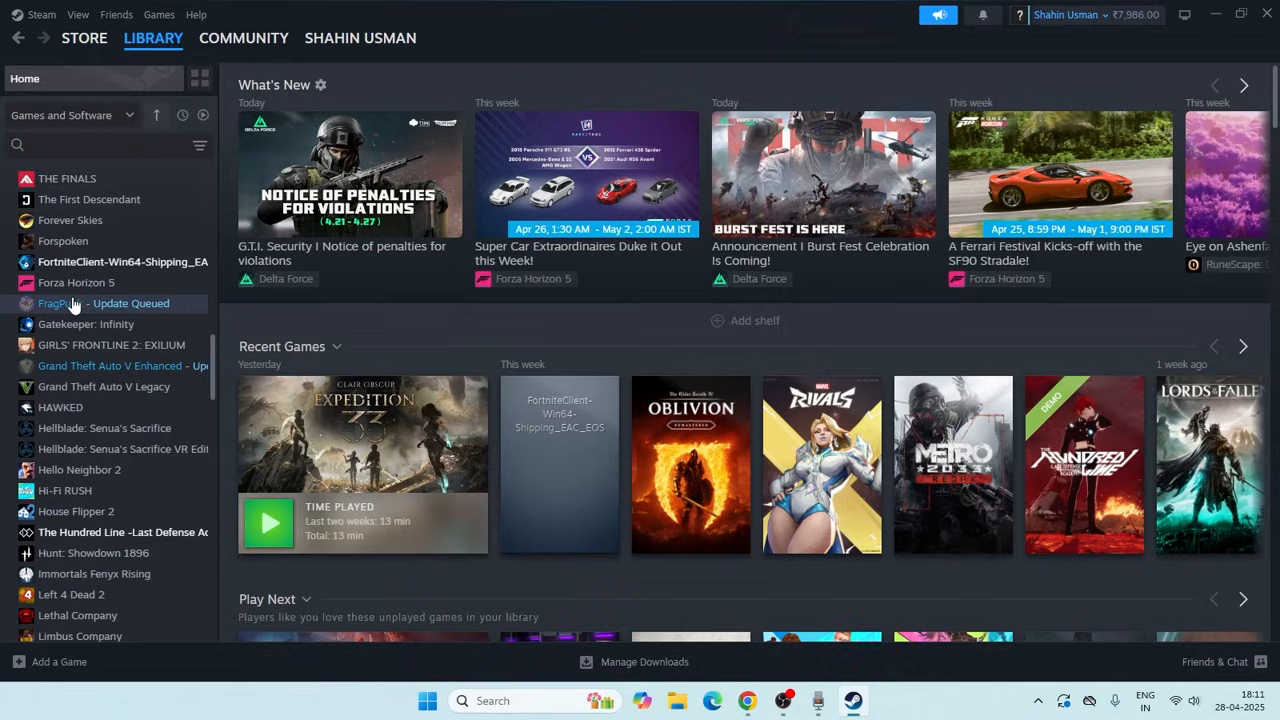
pyautogui.moveTo(170, 365)
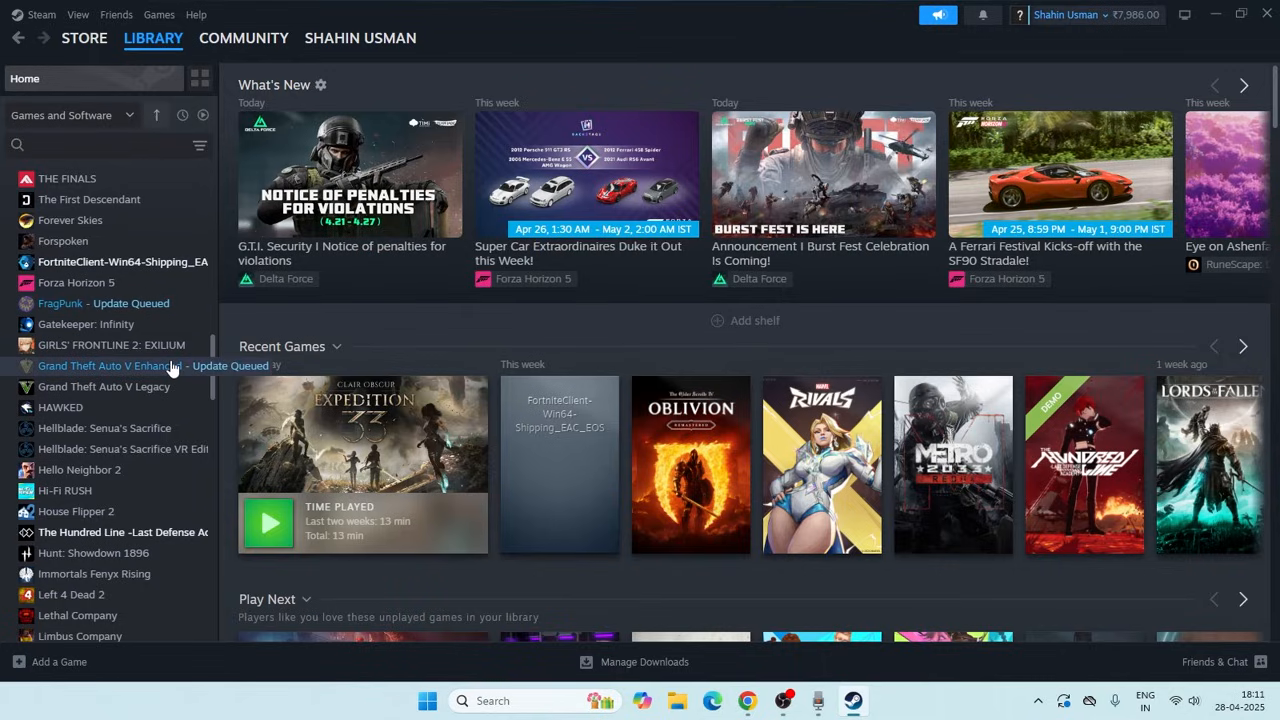
pyautogui.click(100, 365)
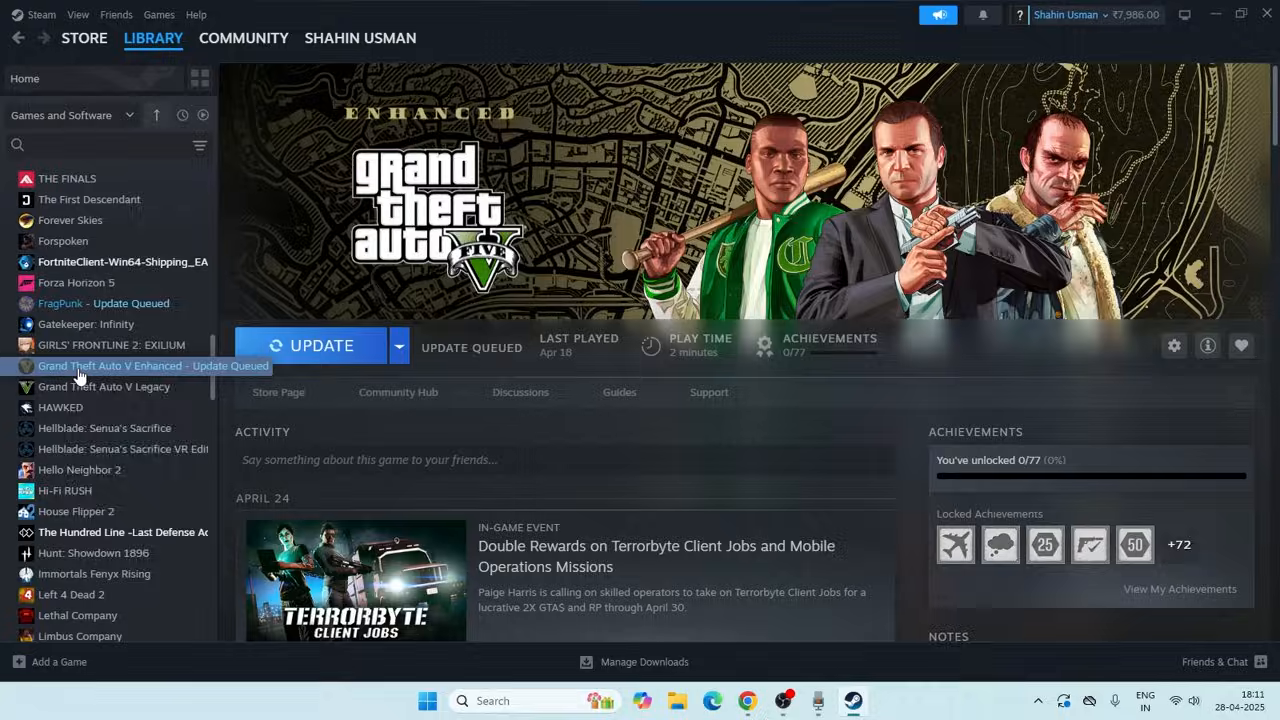
pyautogui.click(65, 490)
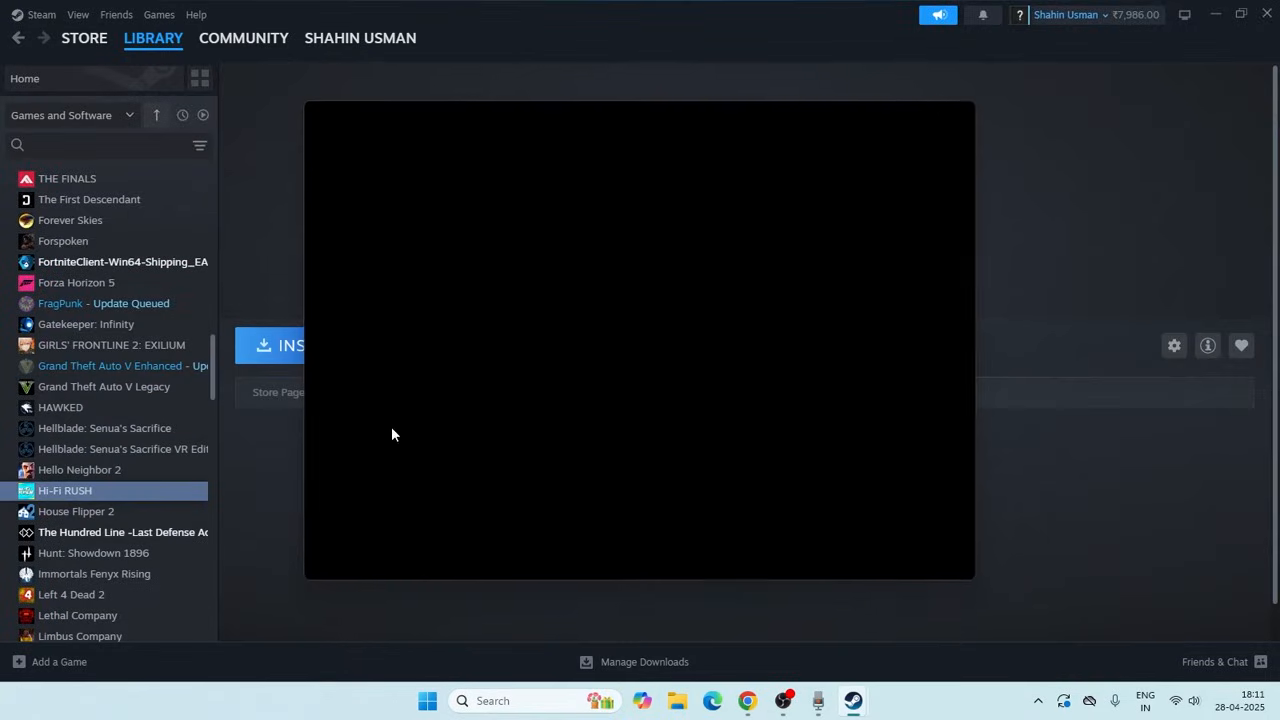
pyautogui.click(290, 345)
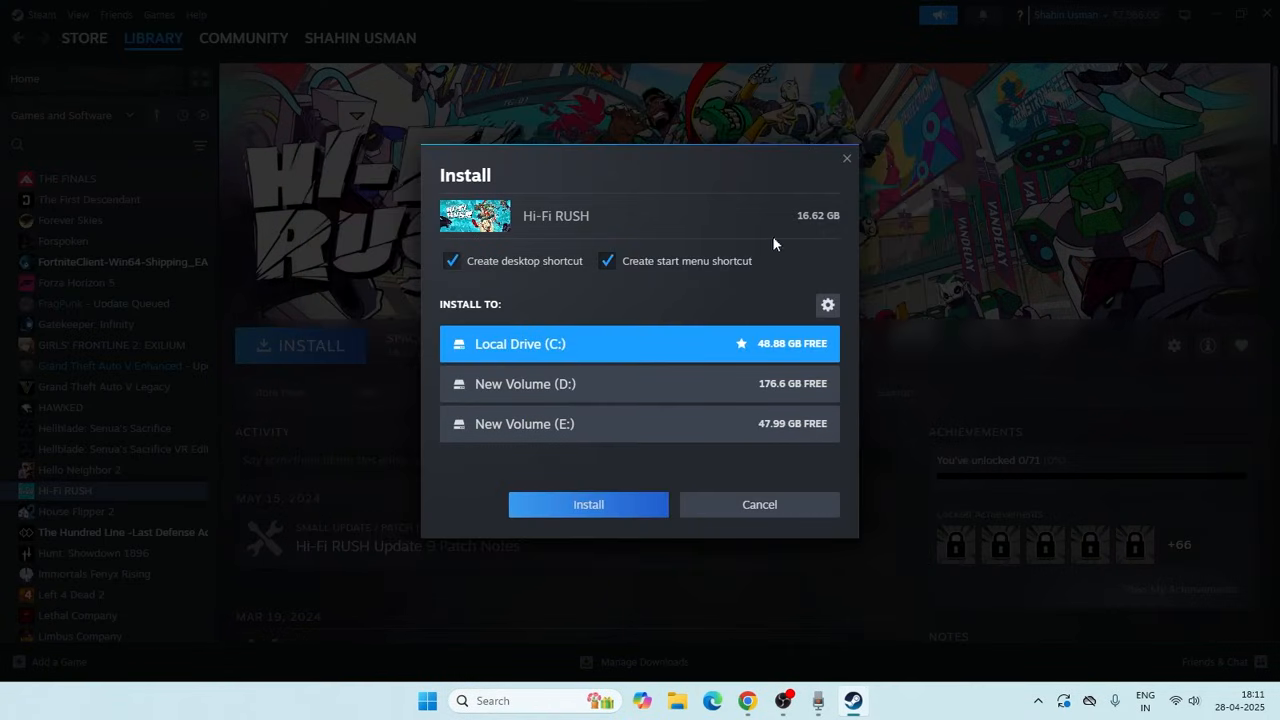
pyautogui.click(759, 504)
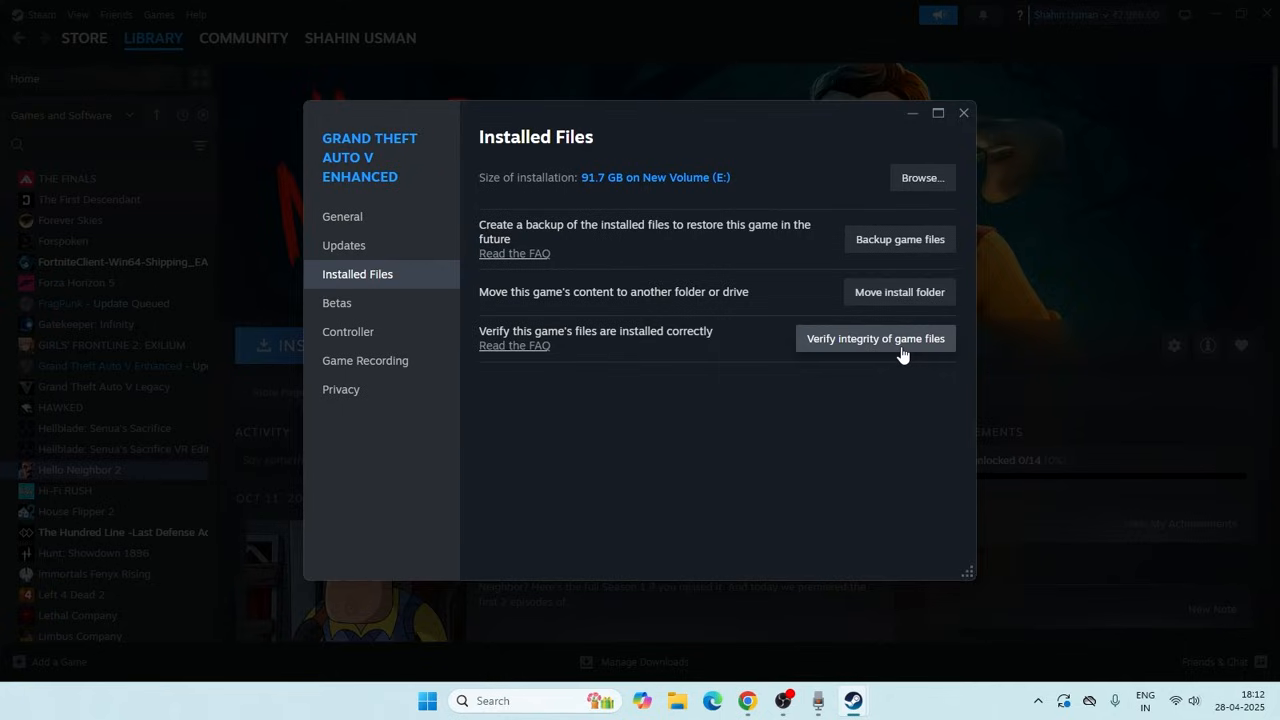
pyautogui.moveTo(668, 311)
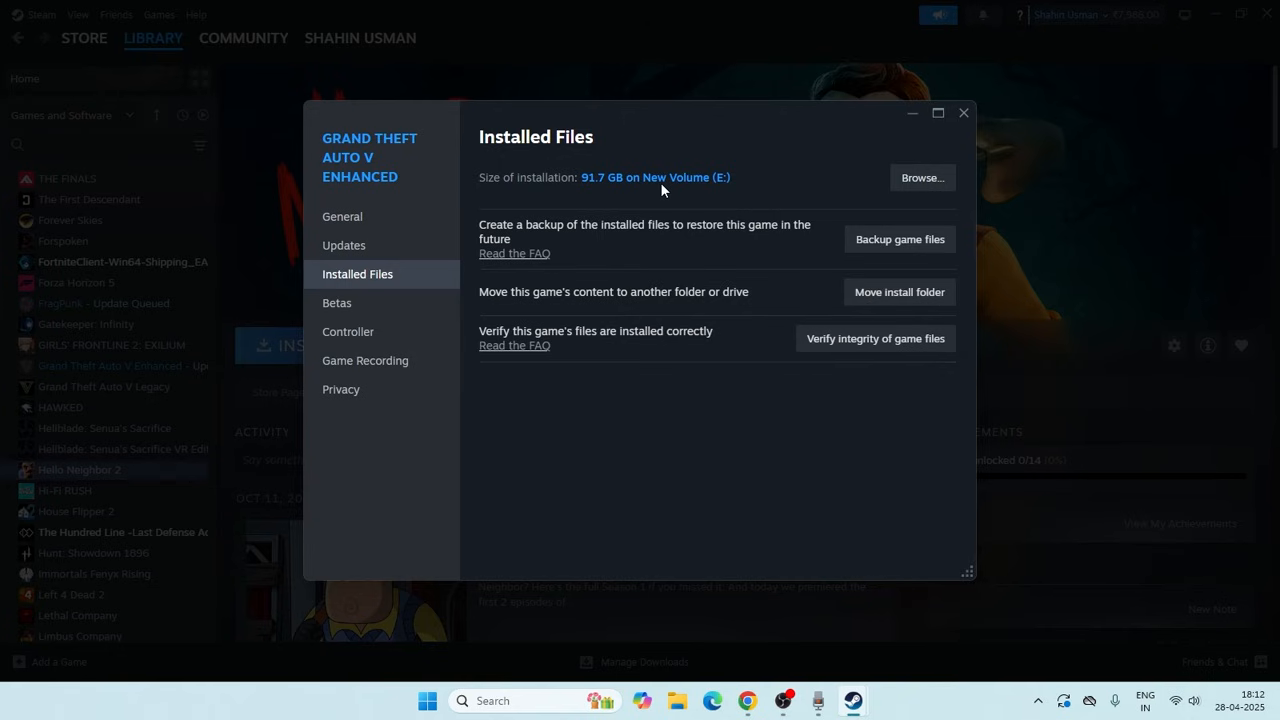
# Close the Grand Theft Auto V Enhanced properties window after verifying file integrity.
pyautogui.click(963, 112)
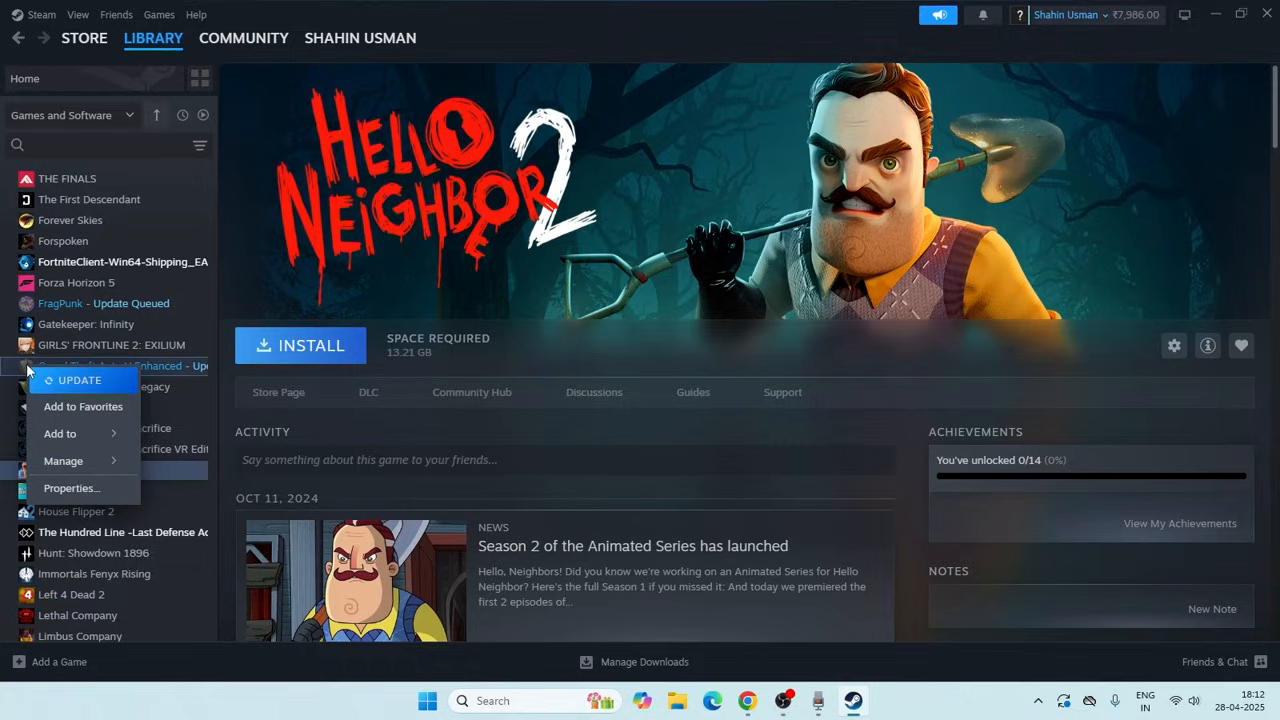
# Browse Grand Theft Auto V Enhanced's local files from its library context menu.
pyautogui.click(71, 488)
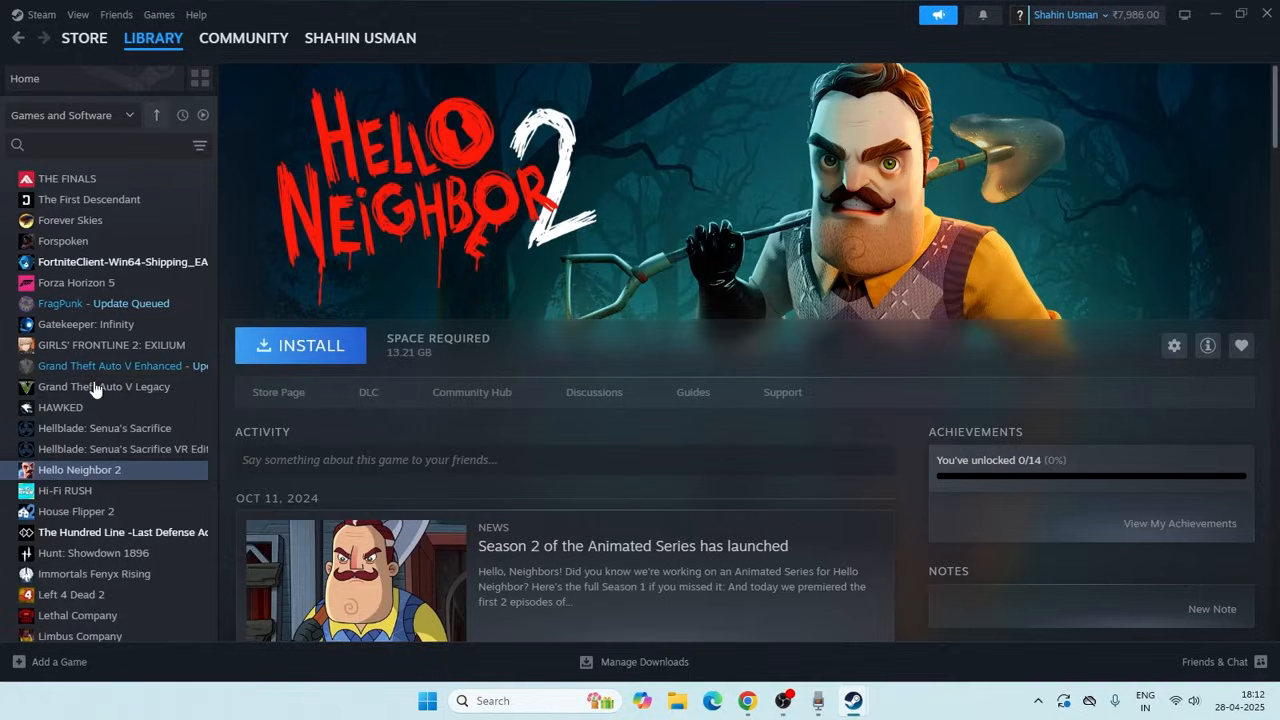
pyautogui.rightClick(110, 366)
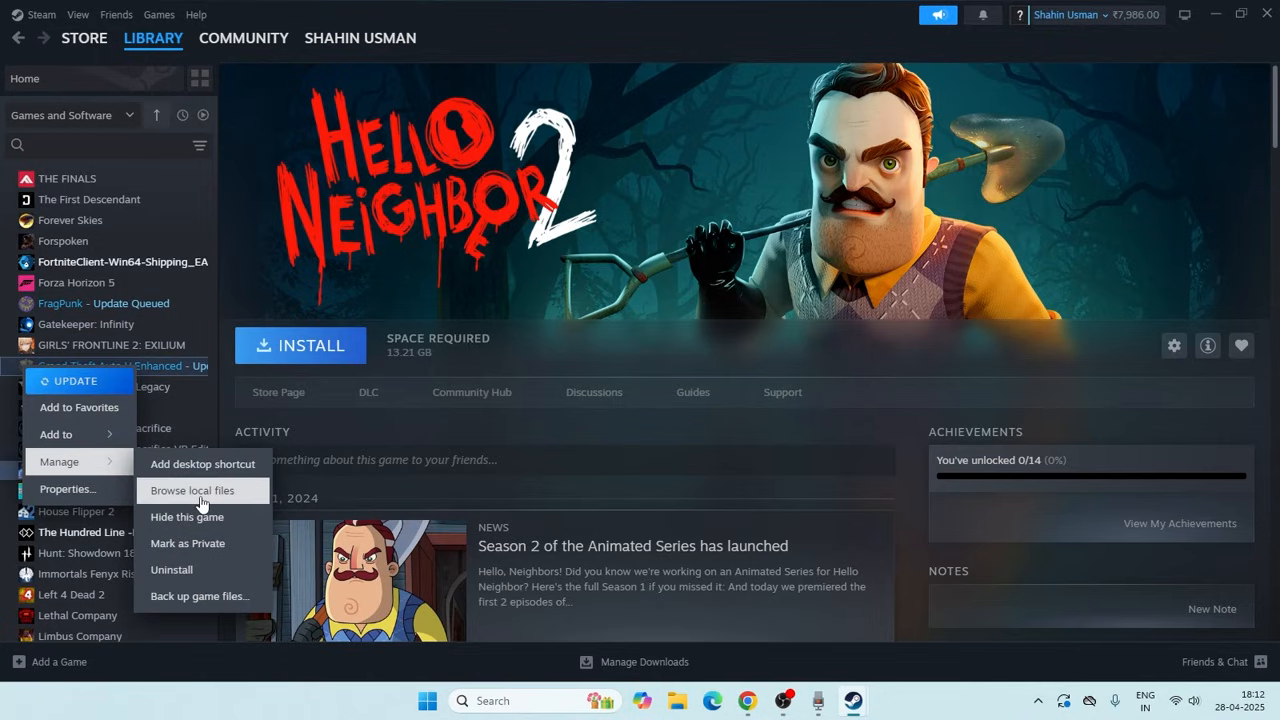
pyautogui.click(192, 490)
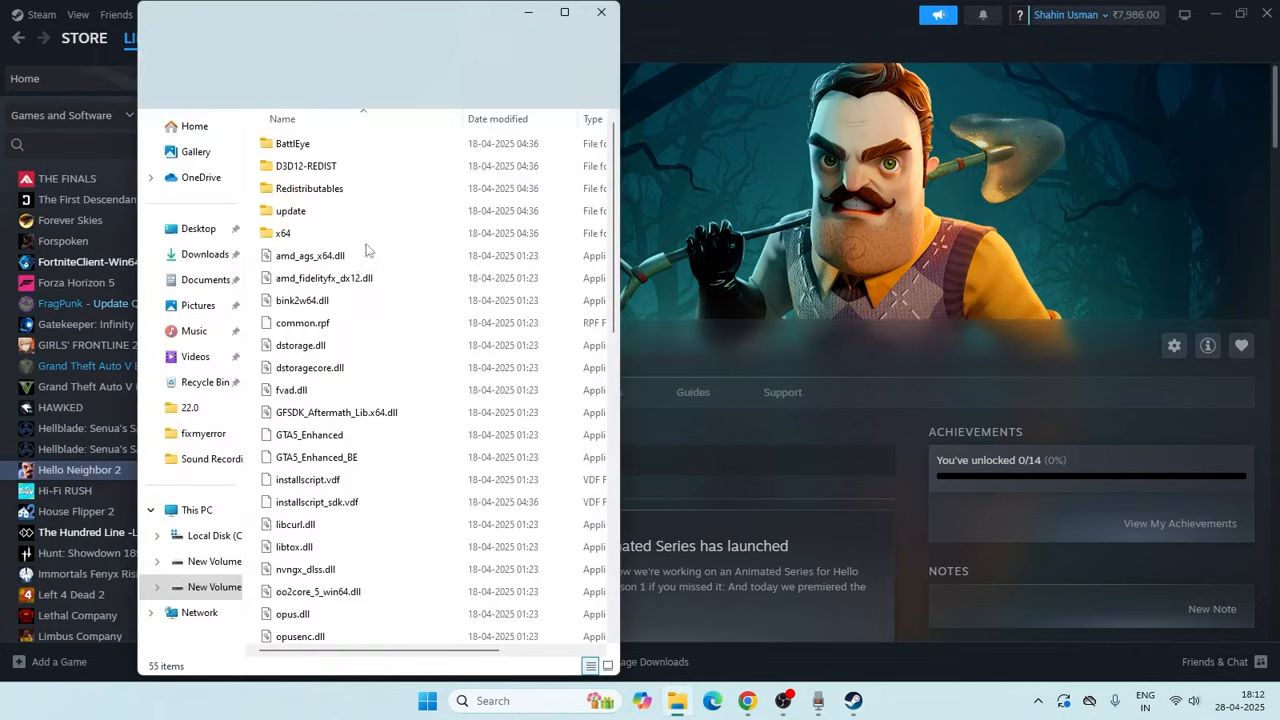
# Maximize the game folder window, then put it away to show the desktop.
pyautogui.click(564, 12)
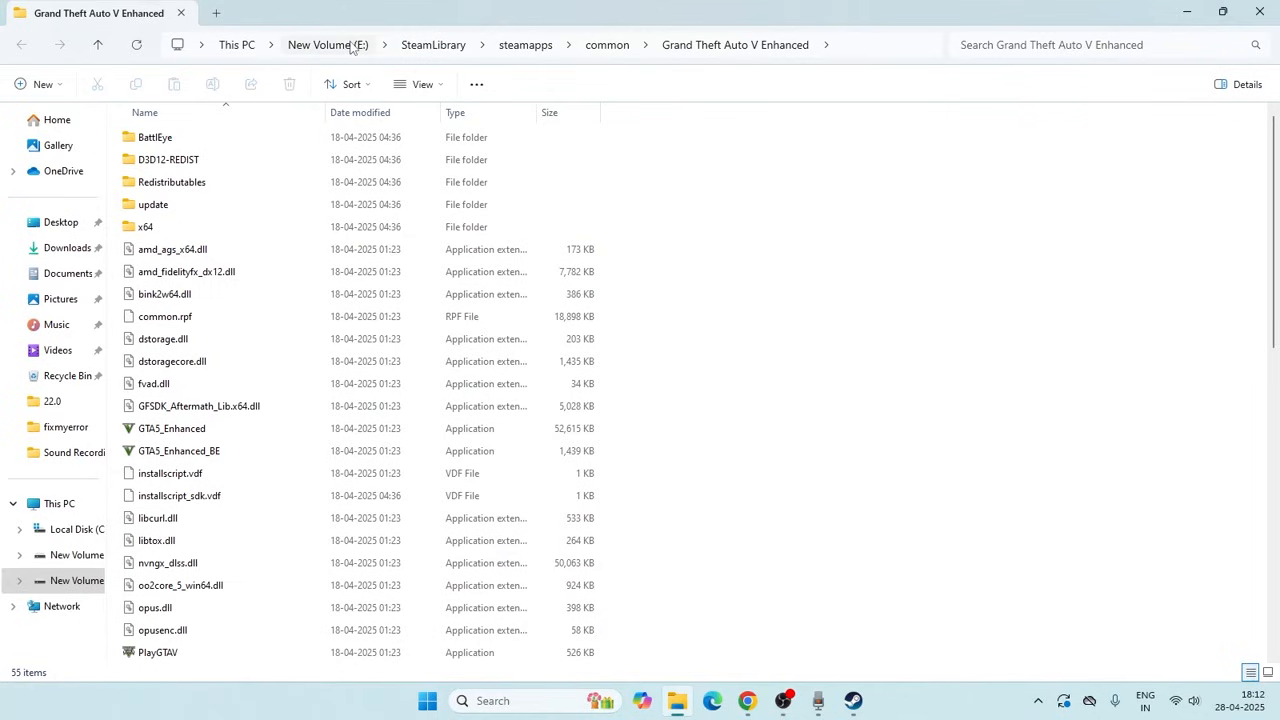
pyautogui.moveTo(343, 50)
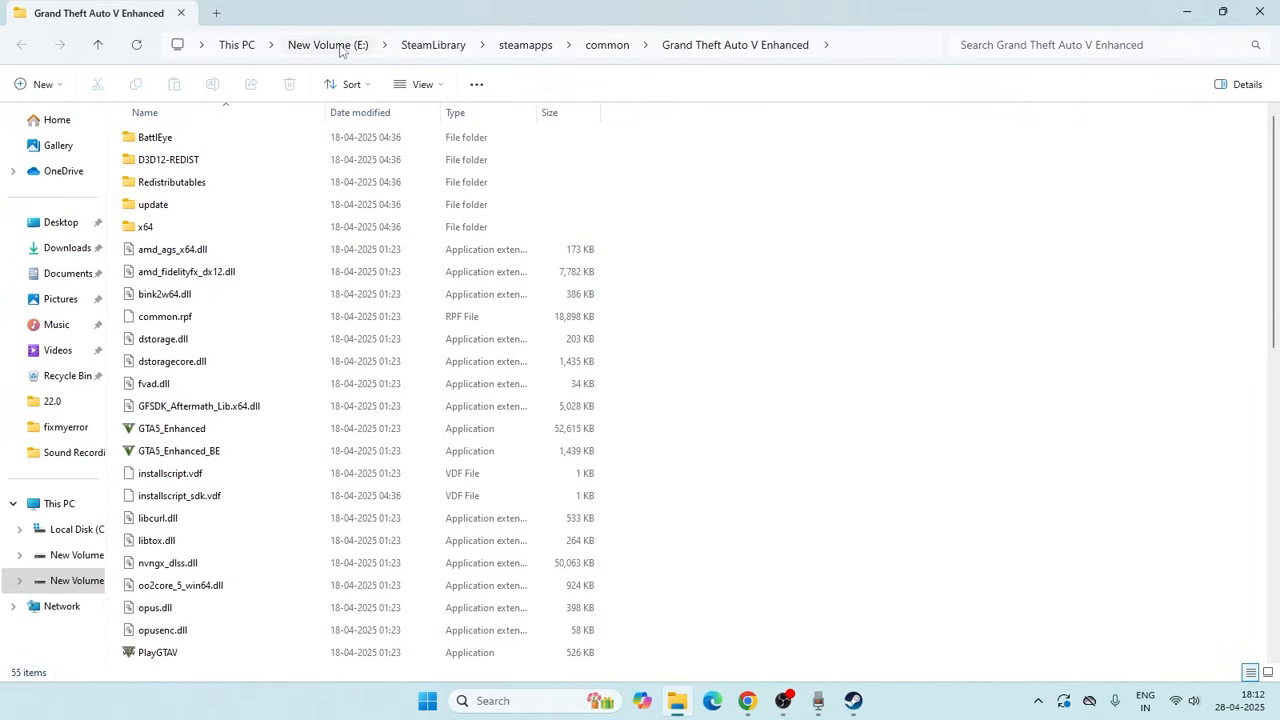
pyautogui.click(852, 700)
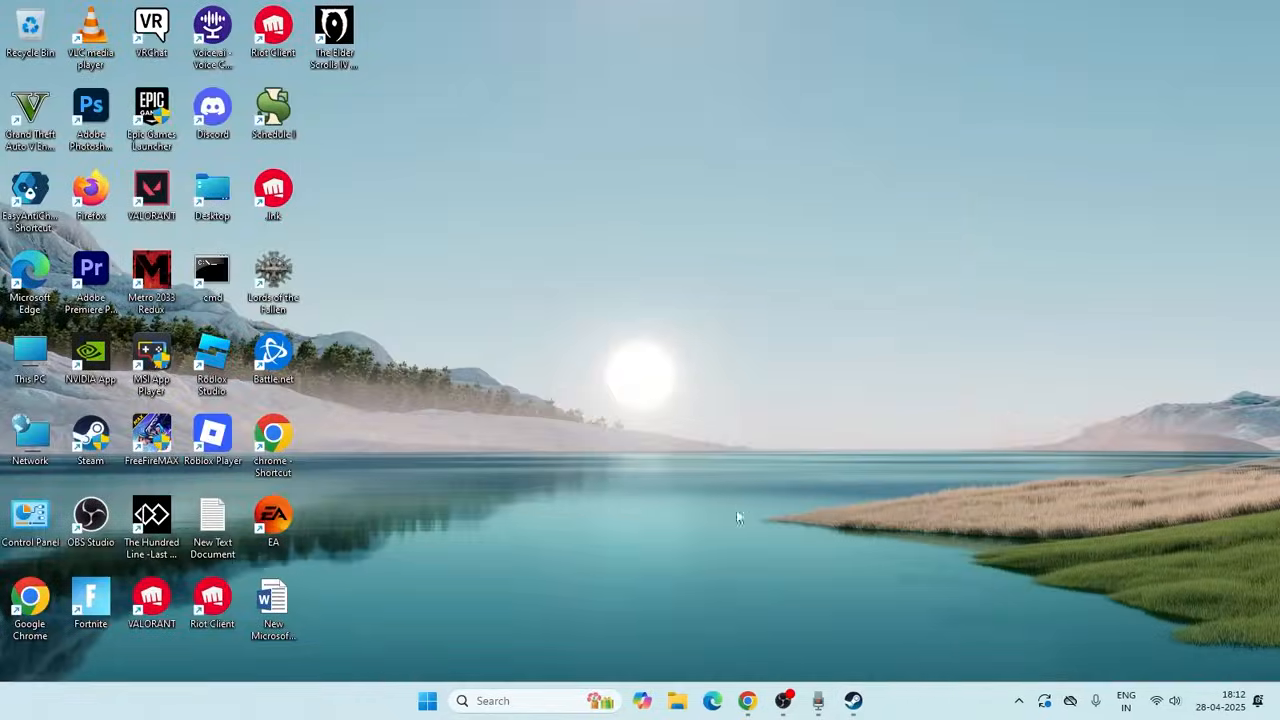
# Navigate This PC > E: SteamLibrary > common into the Grand Theft Auto V Enhanced folder.
pyautogui.click(677, 700)
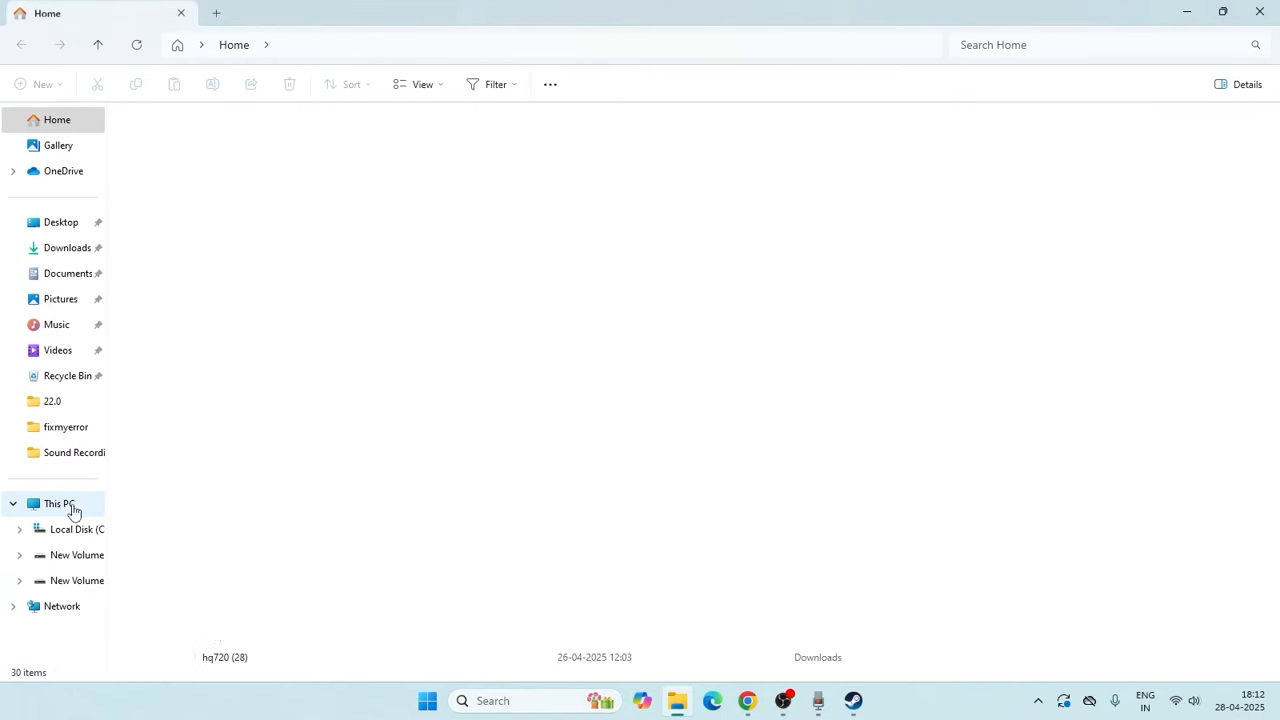
pyautogui.click(59, 503)
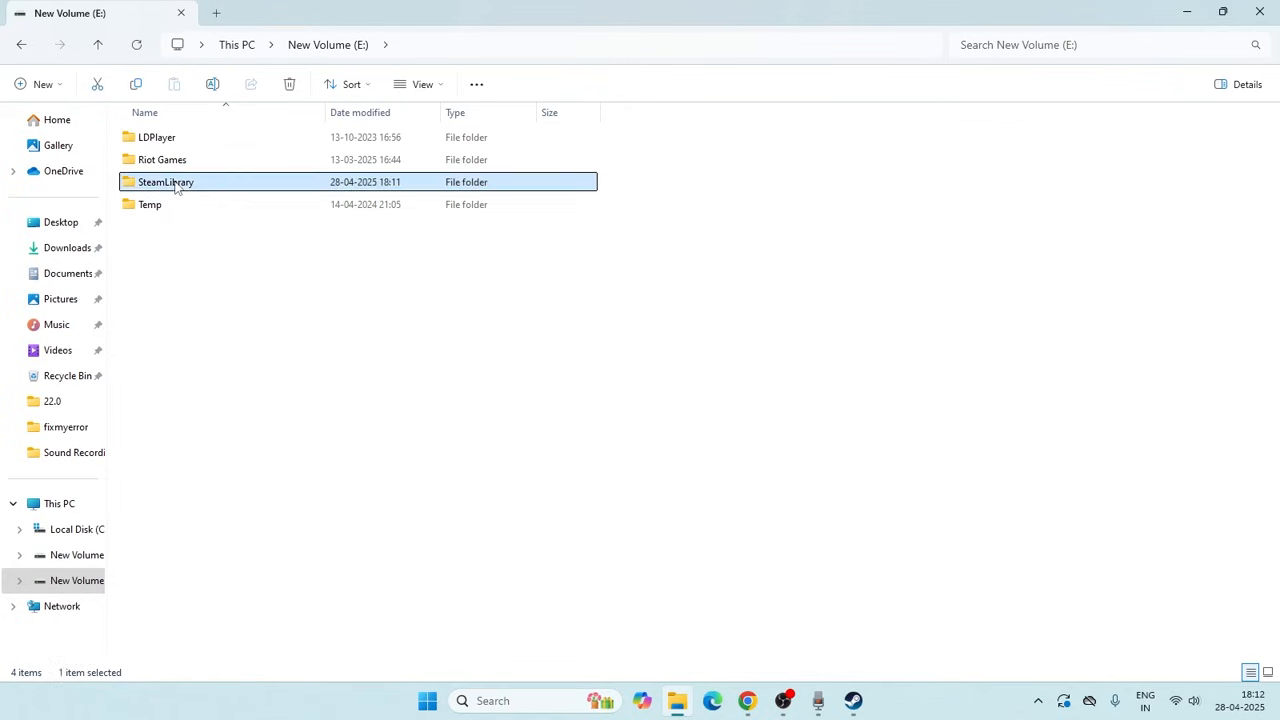
pyautogui.doubleClick(166, 181)
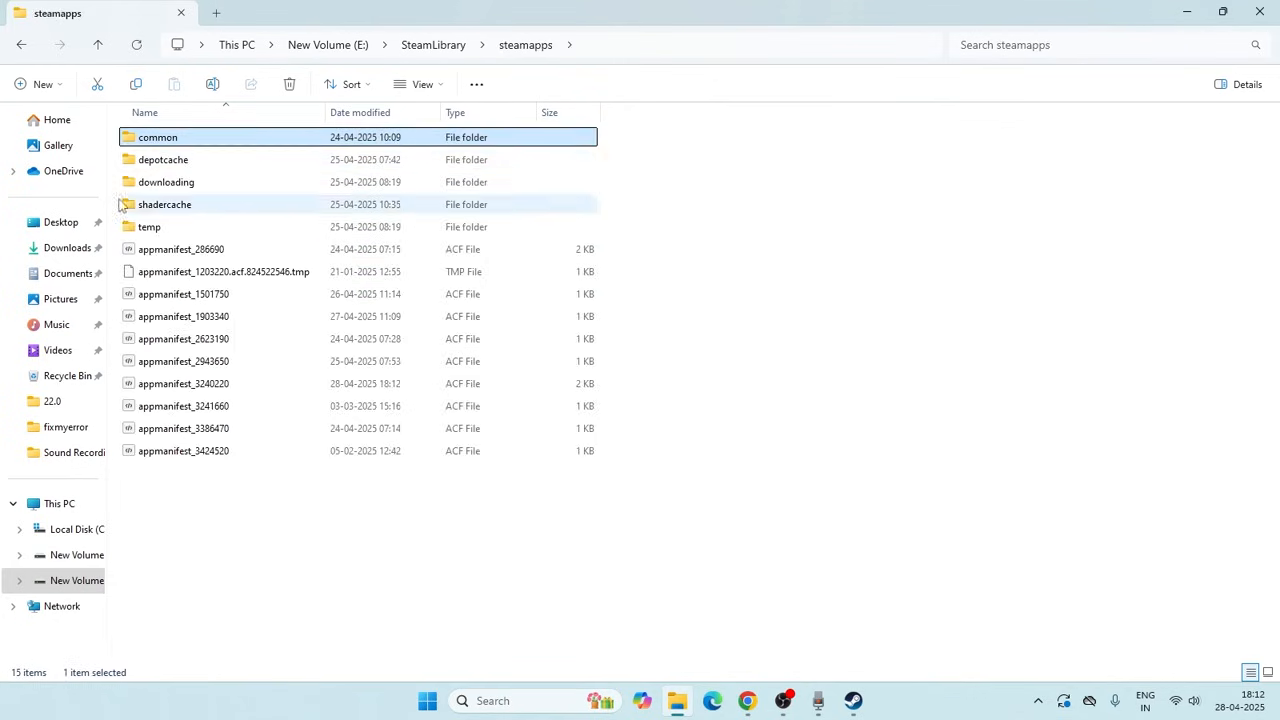
pyautogui.doubleClick(157, 137)
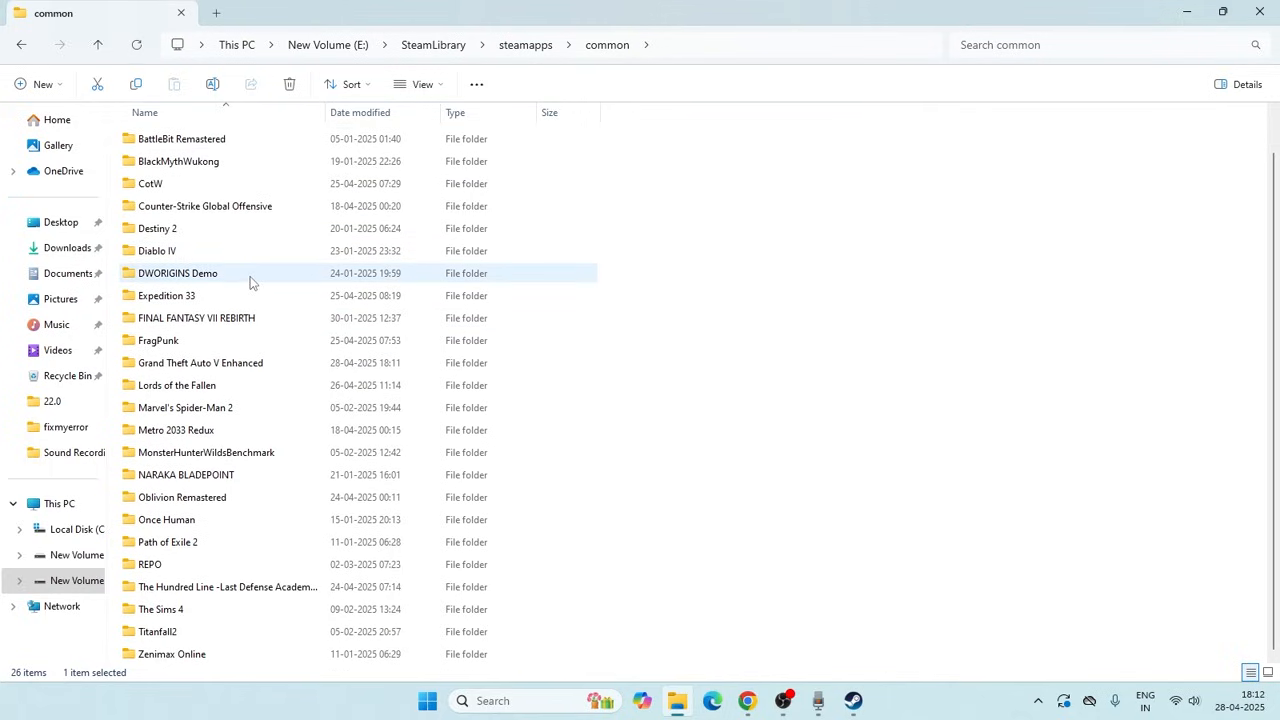
pyautogui.click(200, 363)
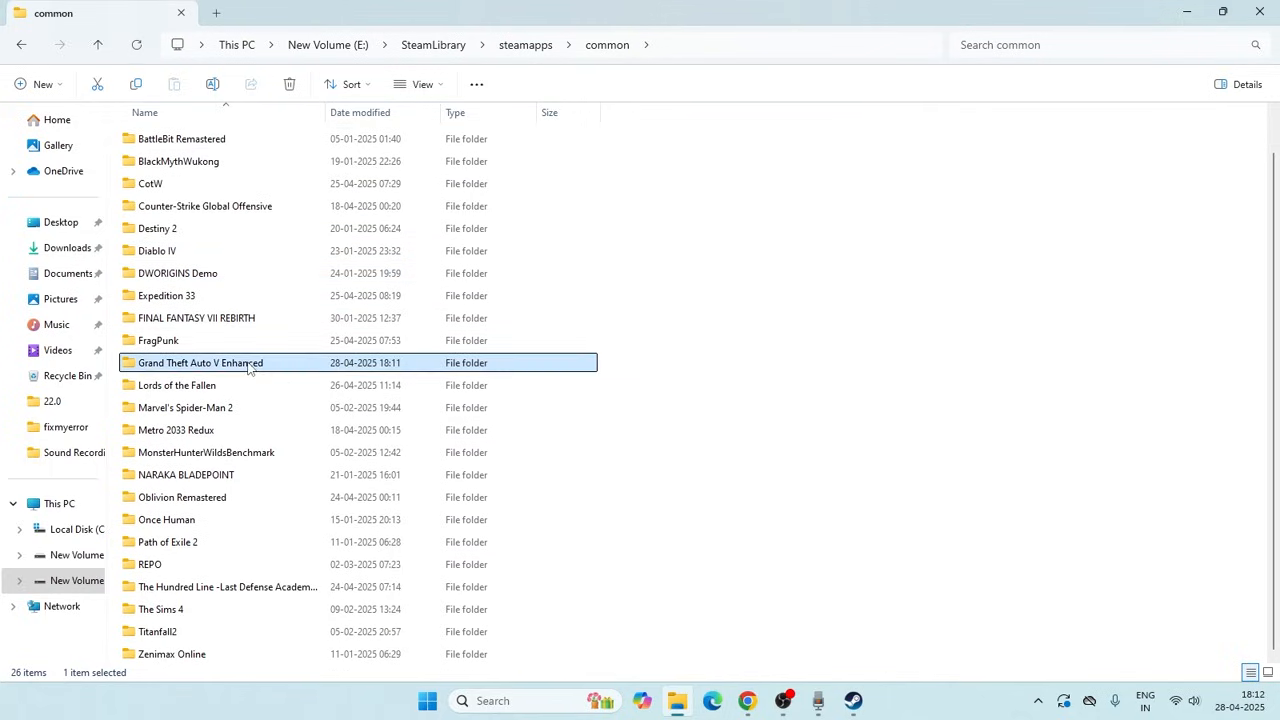
pyautogui.doubleClick(200, 362)
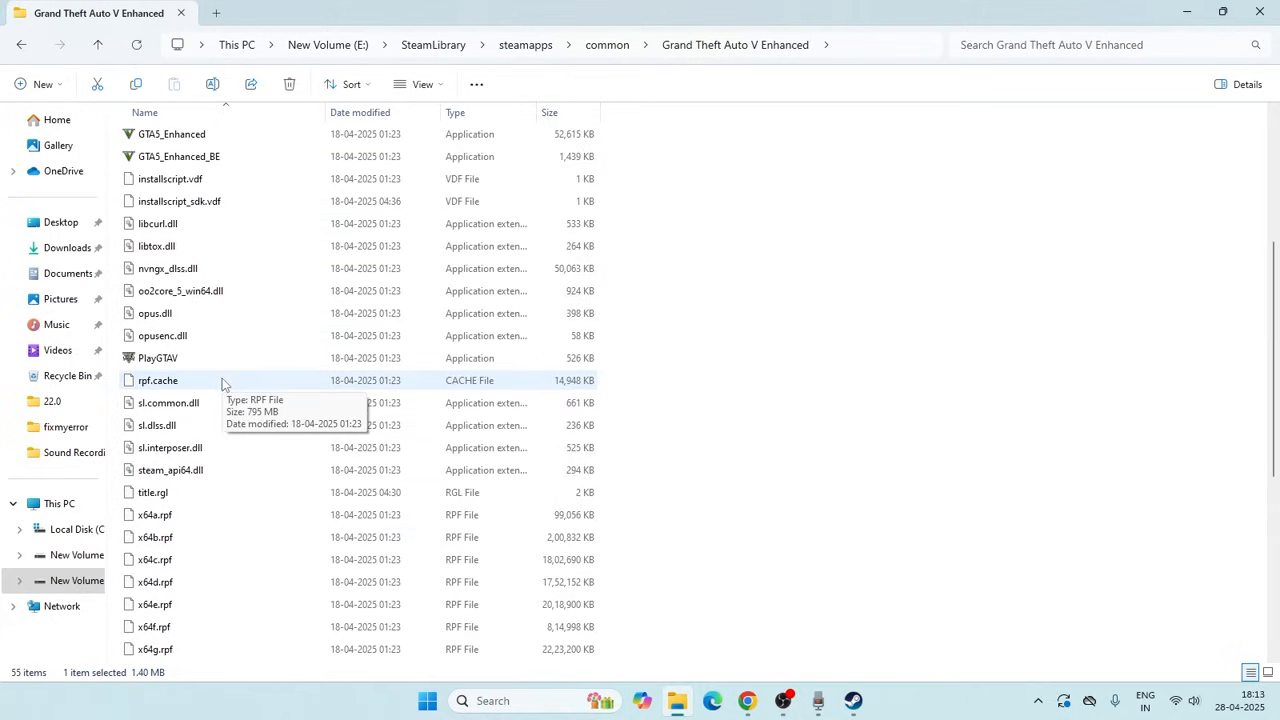
pyautogui.moveTo(157, 357)
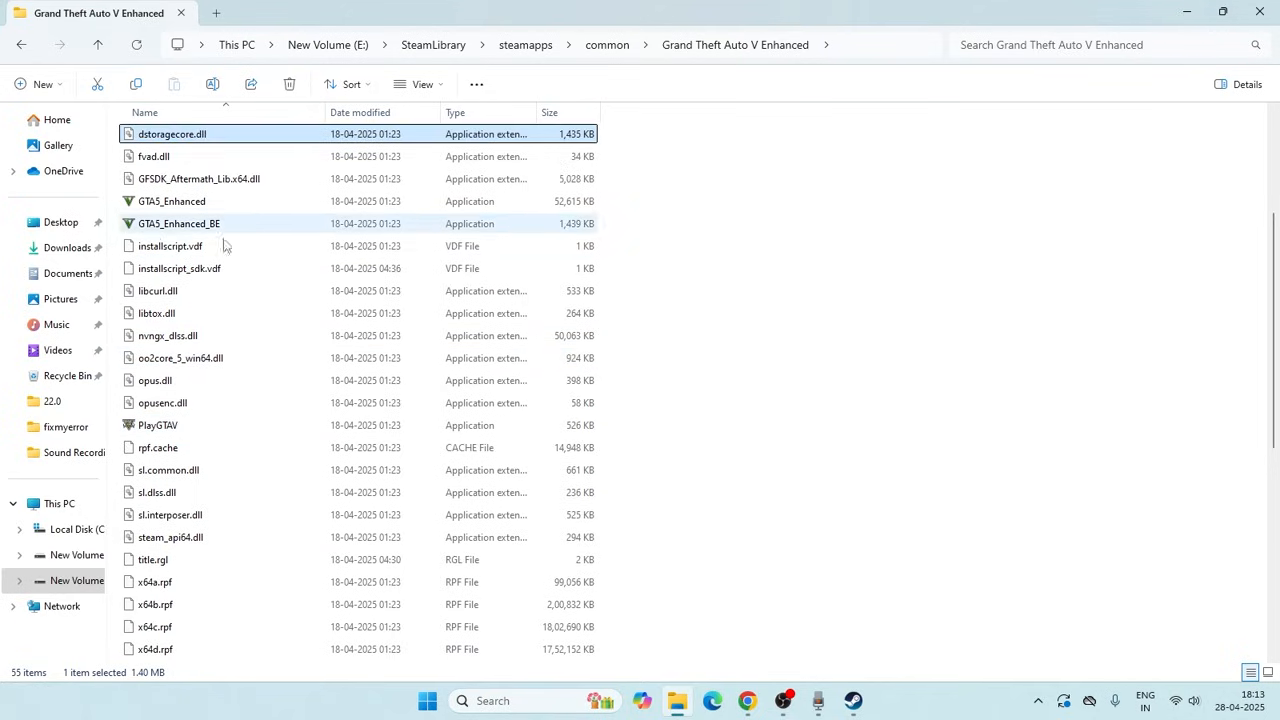
# In GTA5_Enhanced's Compatibility properties, leave compatibility mode unchecked.
pyautogui.scroll(-3)
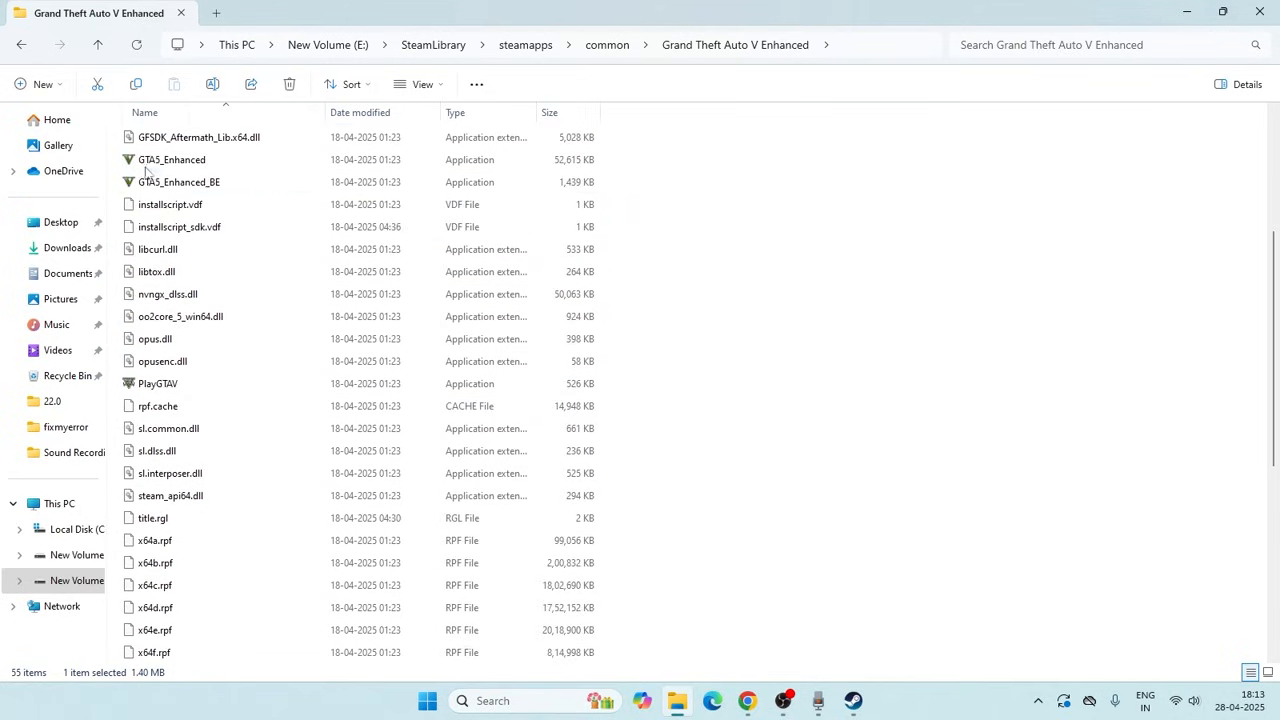
pyautogui.click(171, 159)
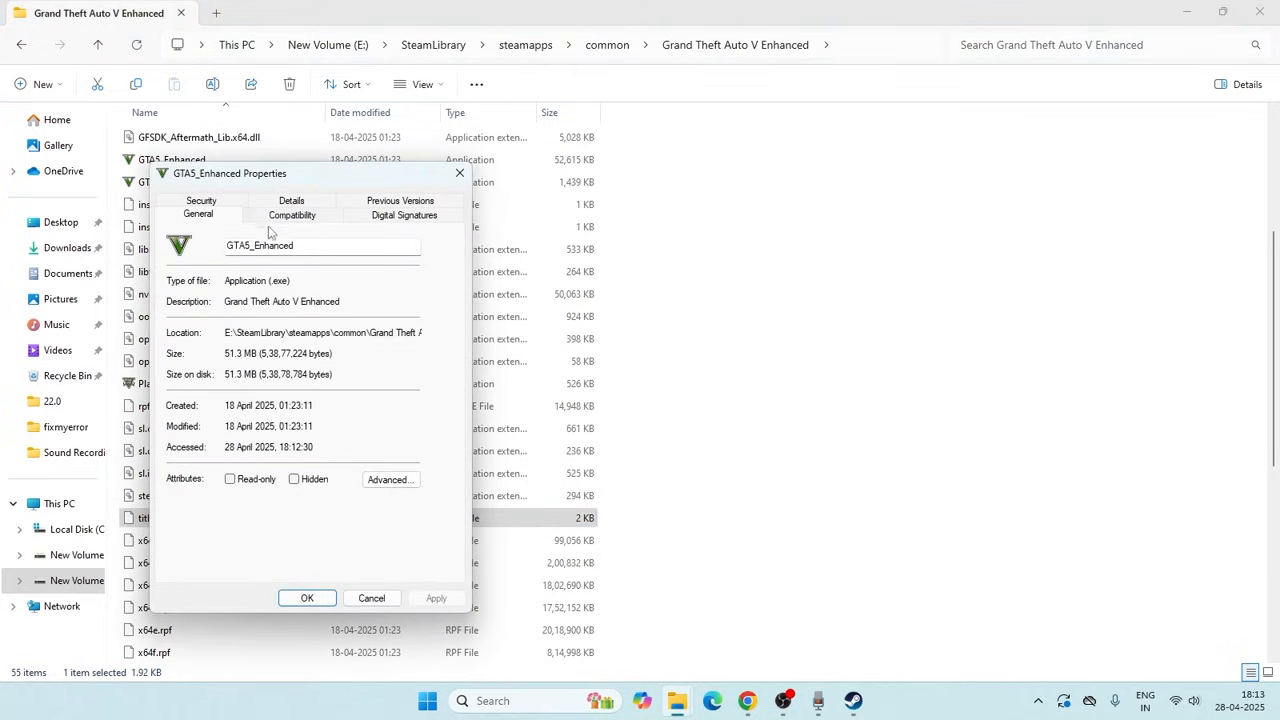
pyautogui.click(292, 214)
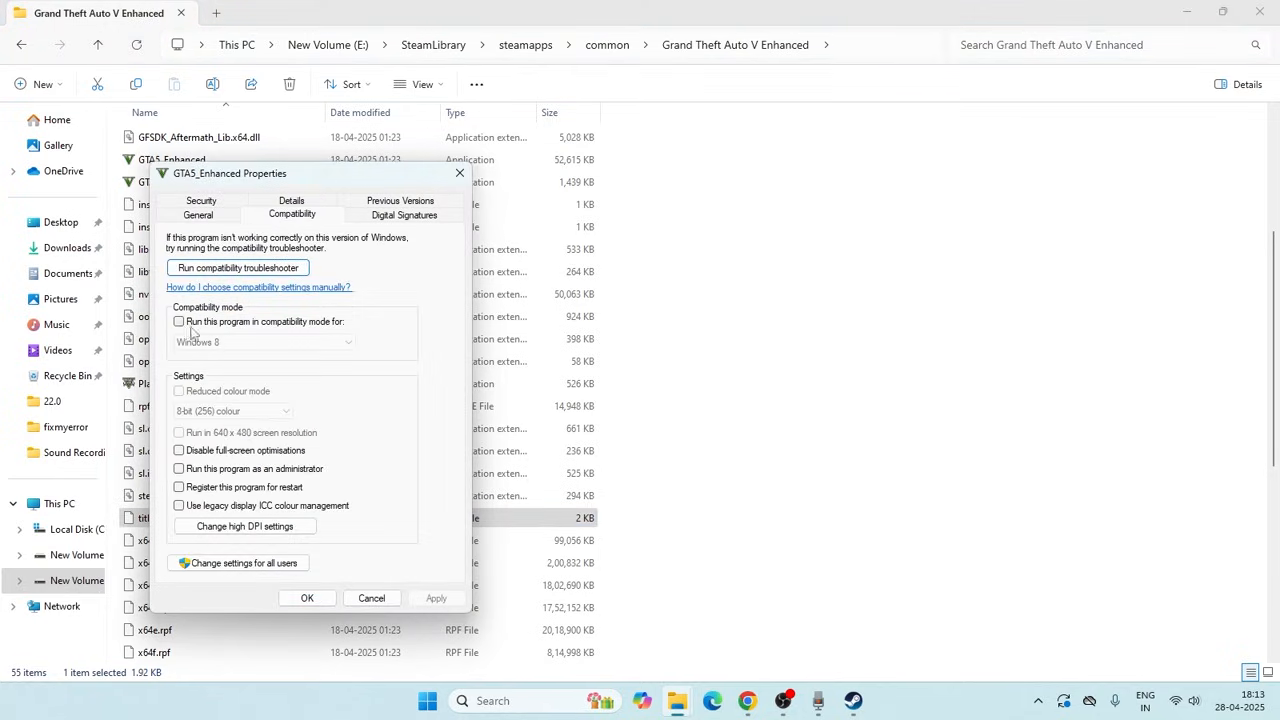
pyautogui.click(179, 321)
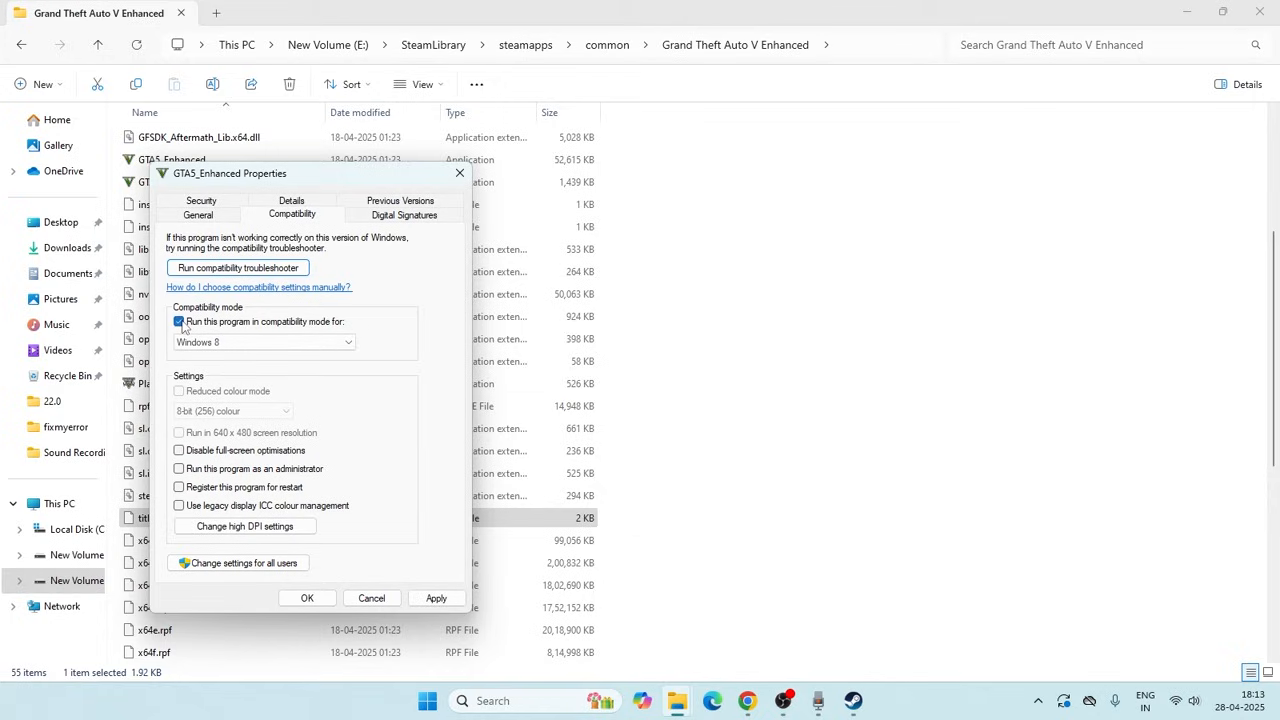
pyautogui.click(179, 321)
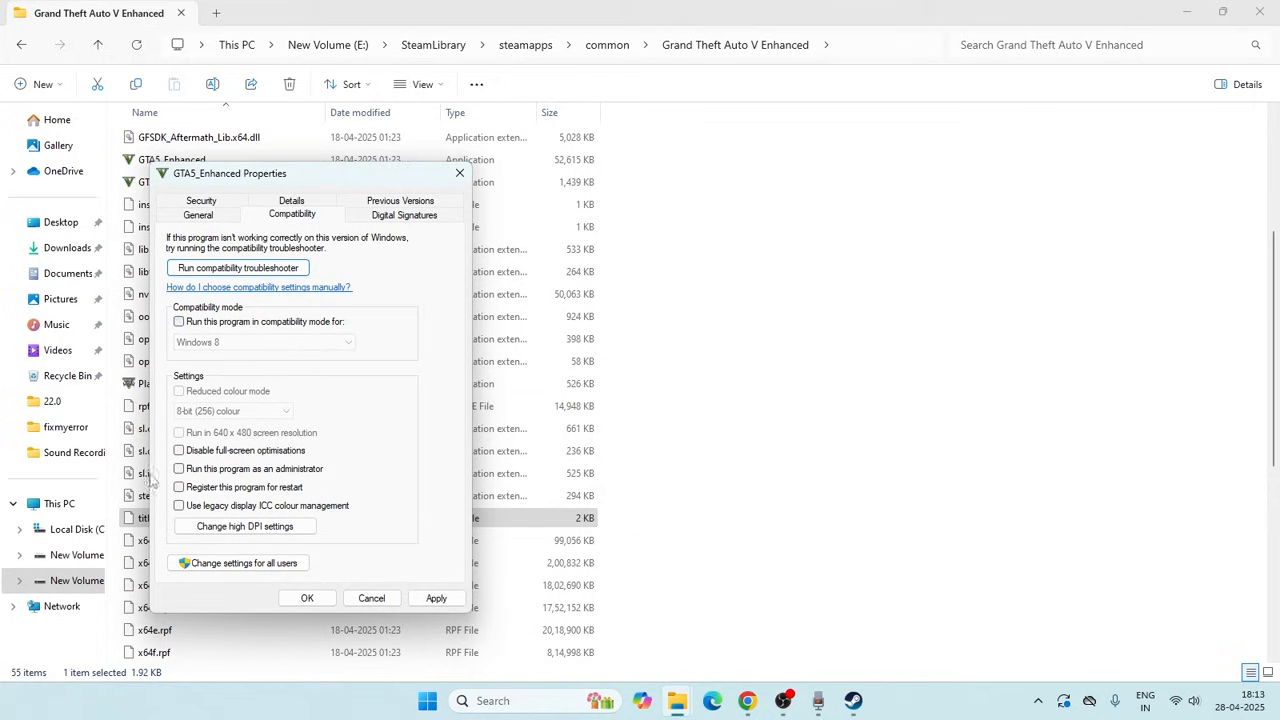
pyautogui.moveTo(305, 475)
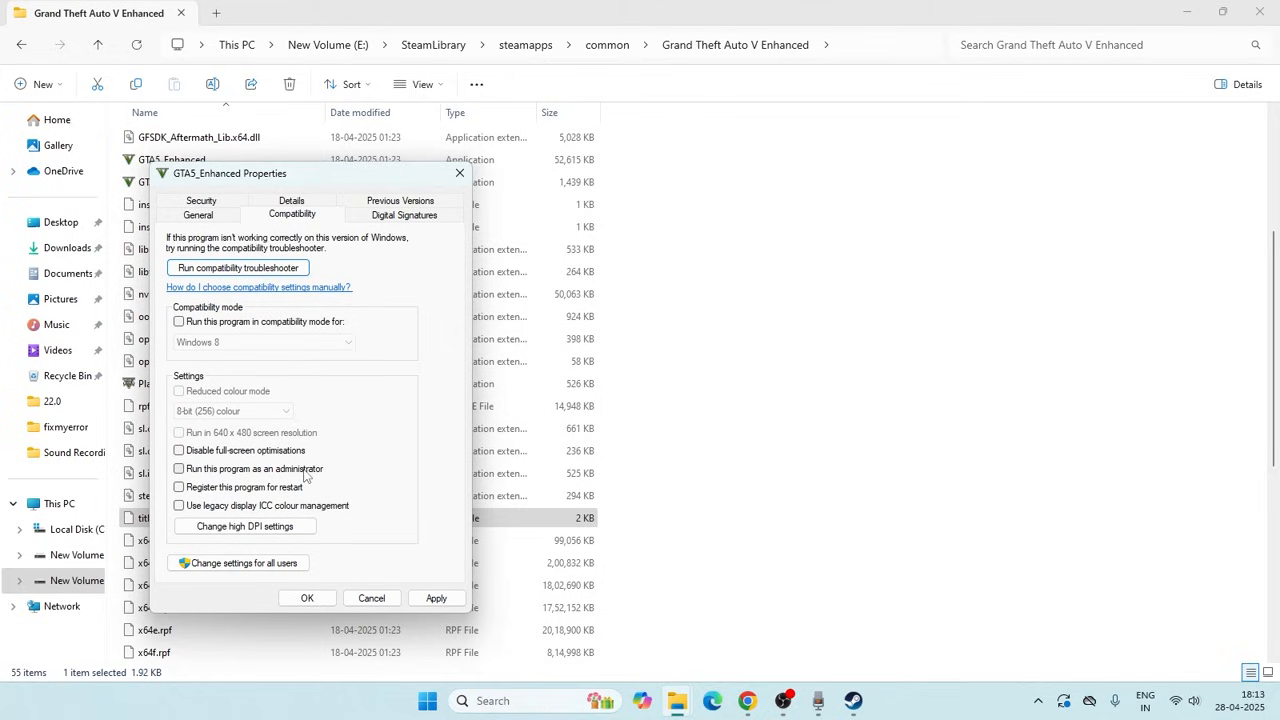
pyautogui.moveTo(420, 582)
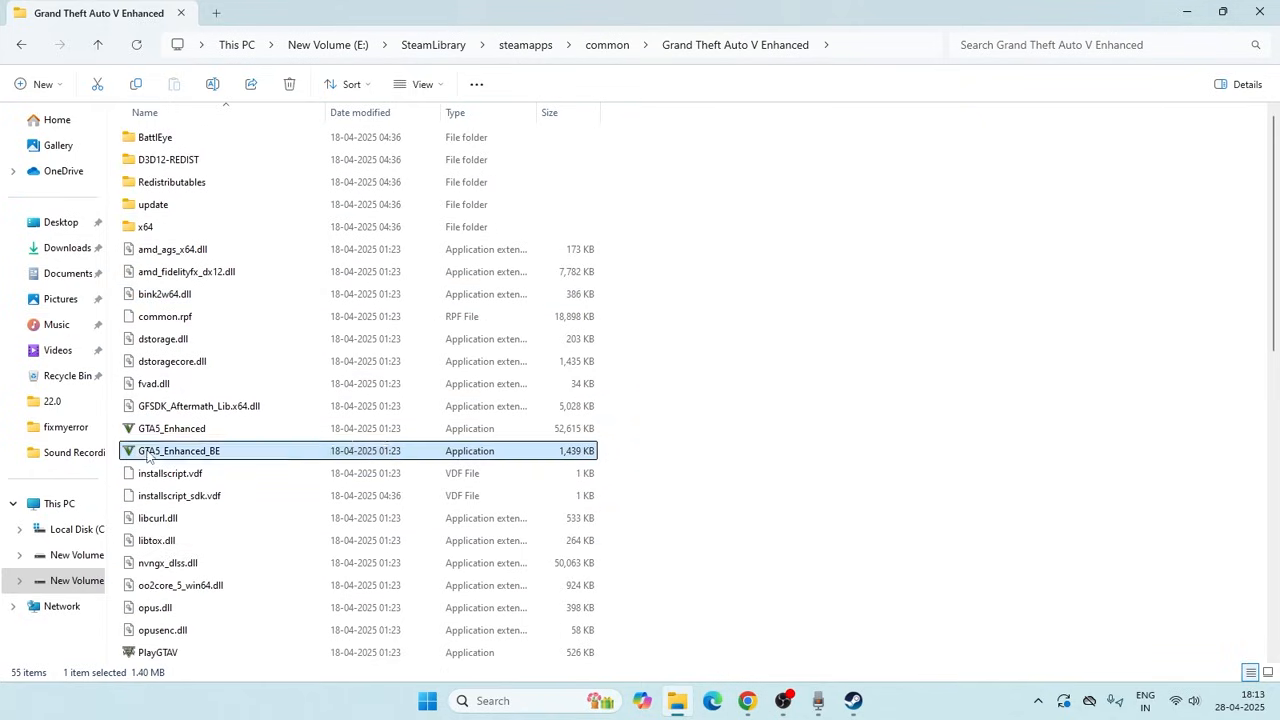
# Review the Compatibility settings of GTA5_Enhanced_BE and PlayGTAV with their options cleared.
pyautogui.click(179, 450)
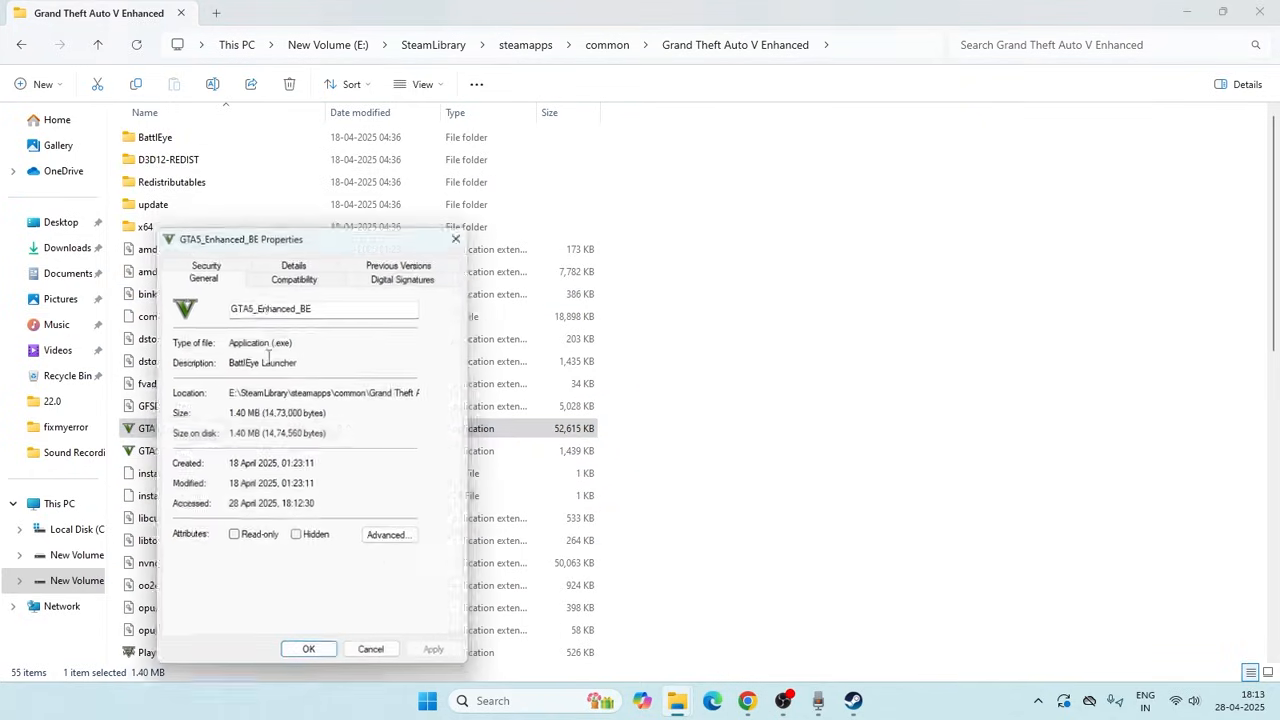
pyautogui.click(293, 279)
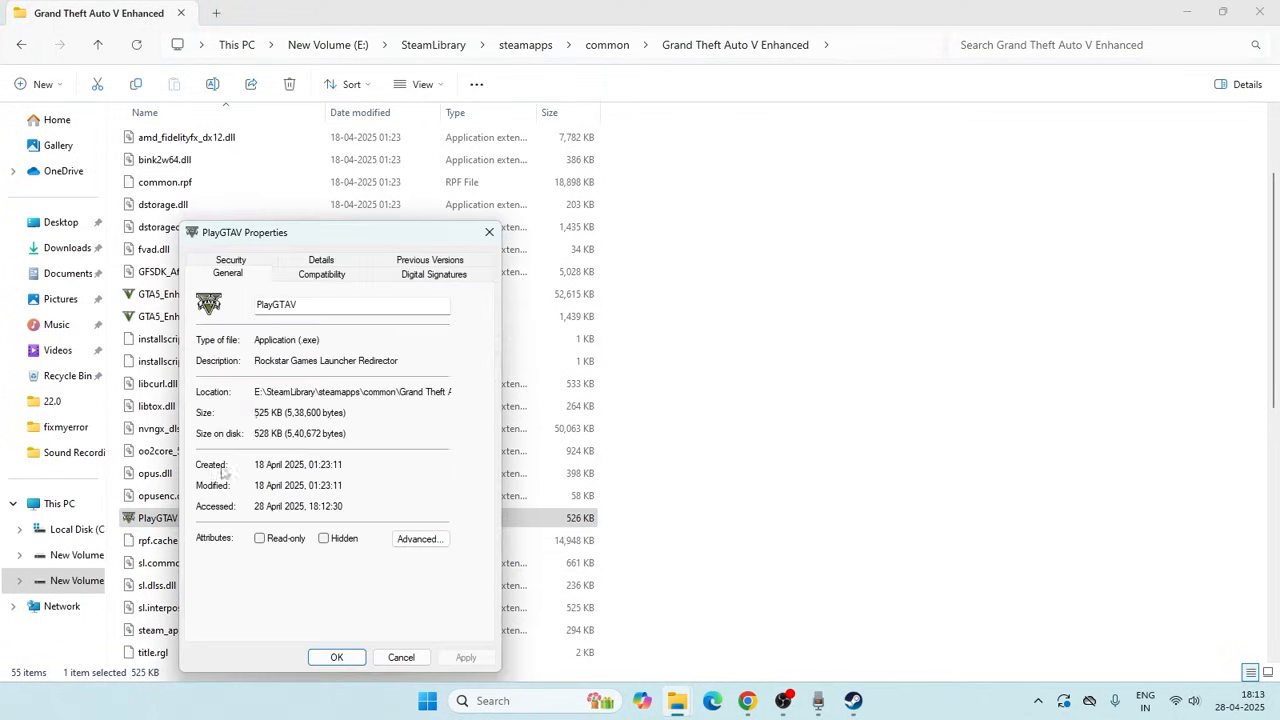
pyautogui.click(321, 273)
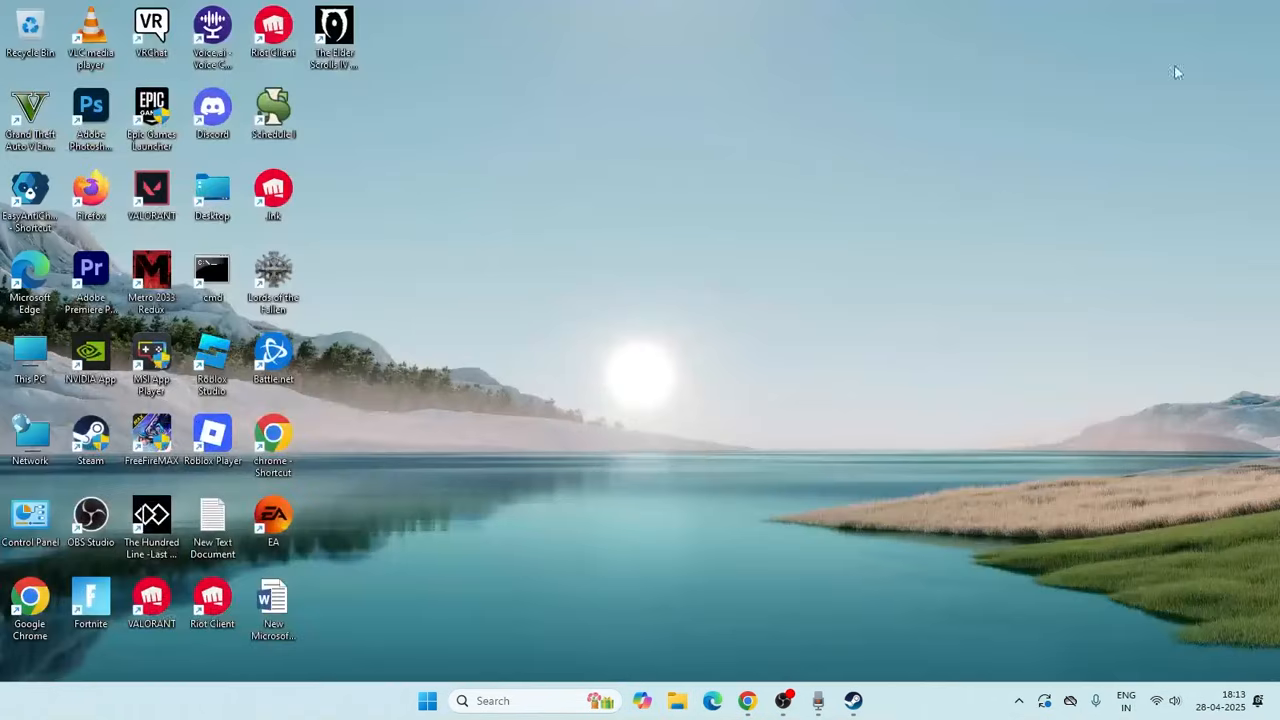
pyautogui.moveTo(848, 427)
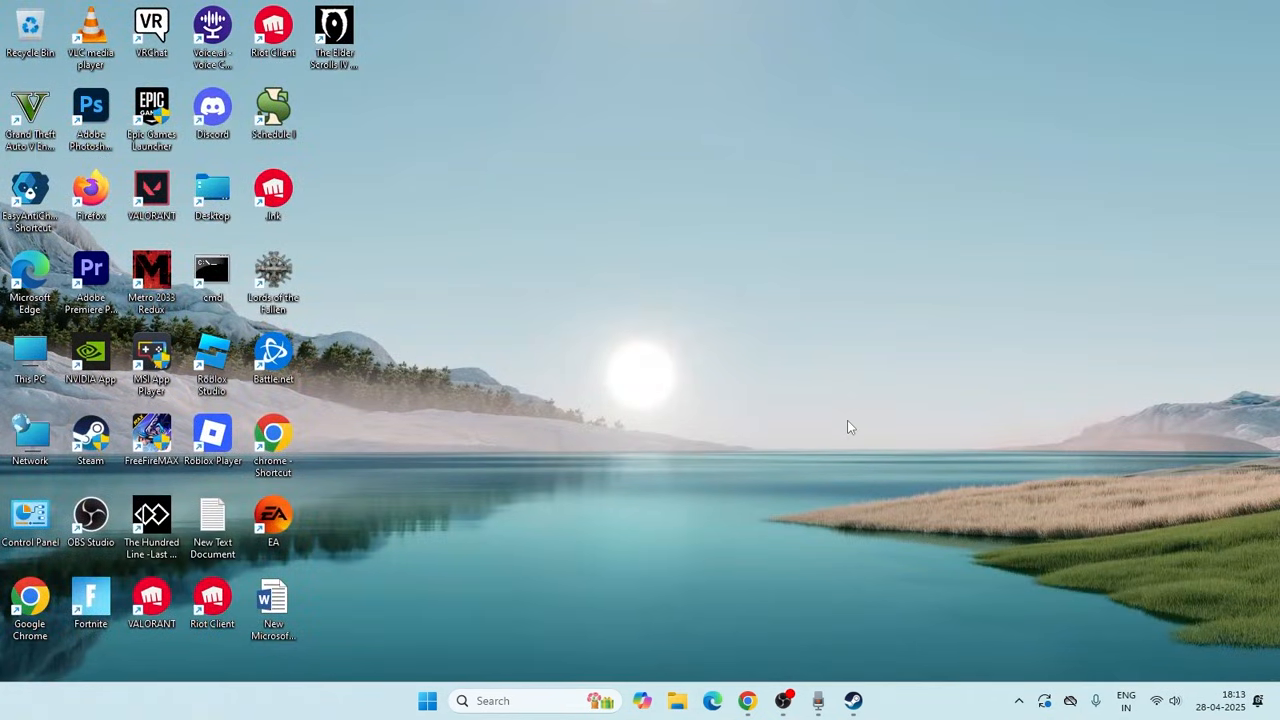